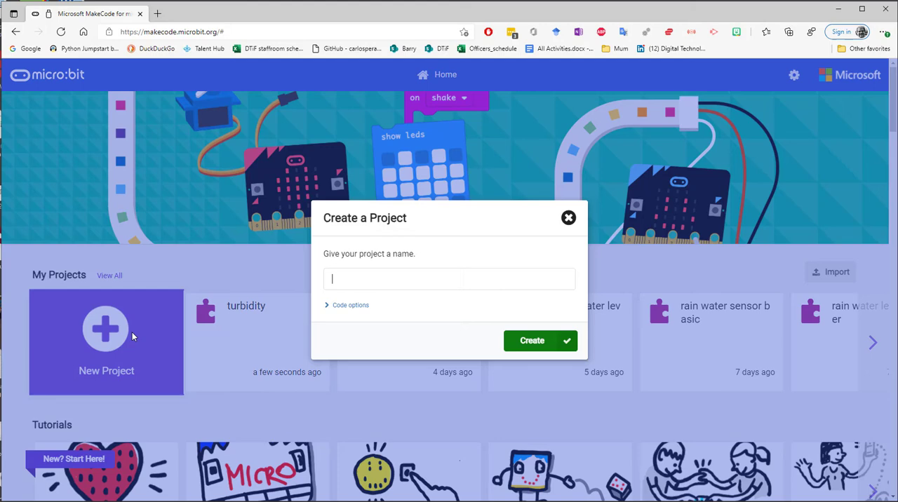
Create a new project named 'advanced turbidity'.
text(advanced turbidit)
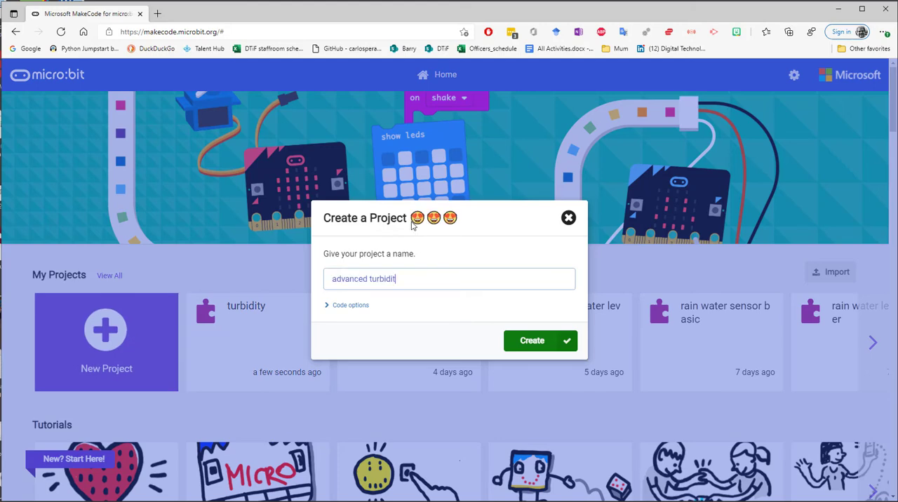
click(539, 339)
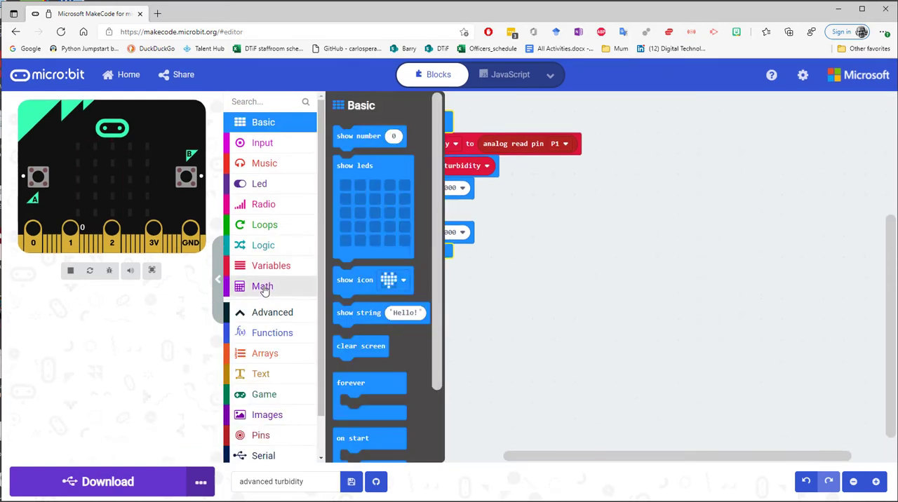
Add a Math map block converting turbidity from 5–710 to 1–10.
click(262, 286)
text(5)
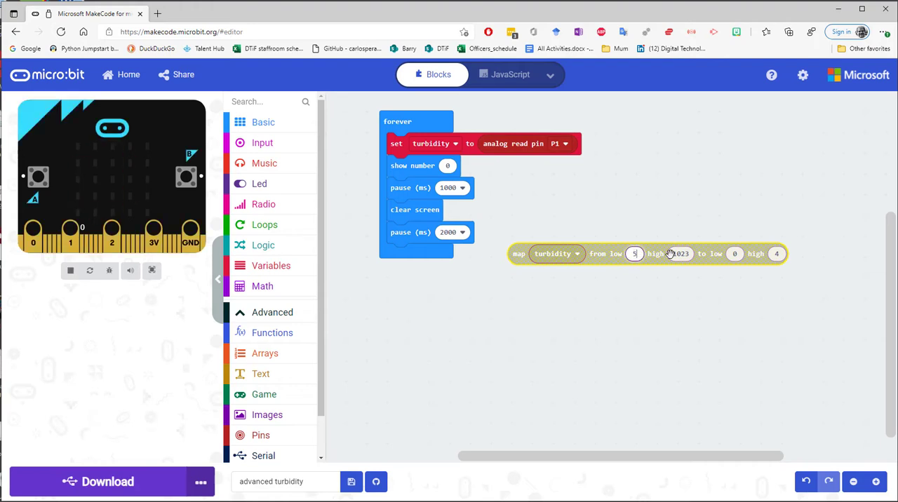
click(680, 254)
text(710)
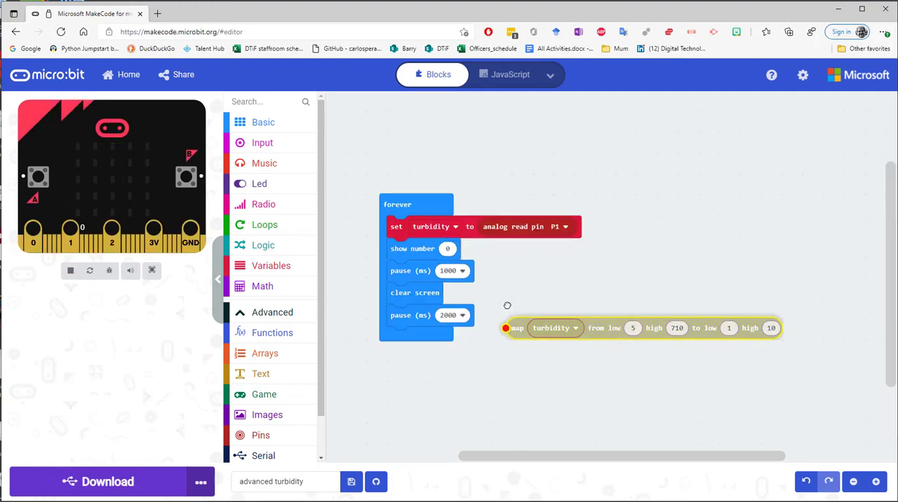
Feed the map block into show number, then fetch a round block from Math.
drag(507, 328, 447, 250)
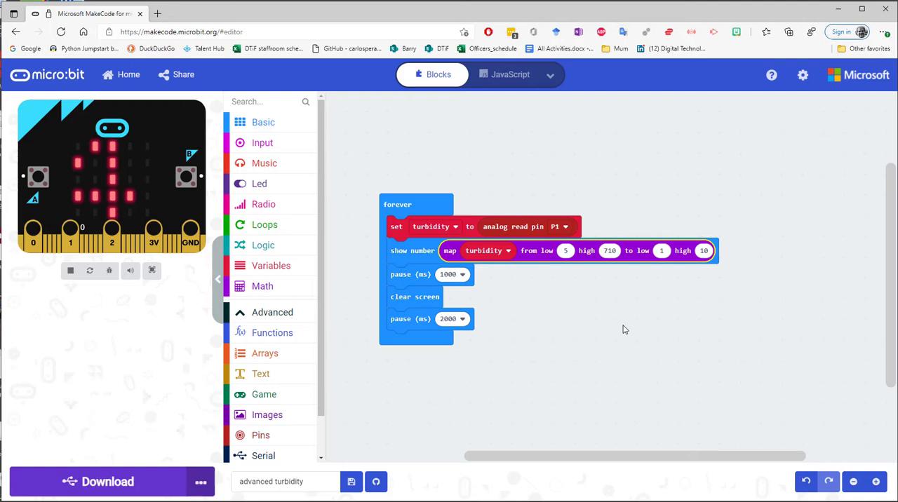
click(199, 483)
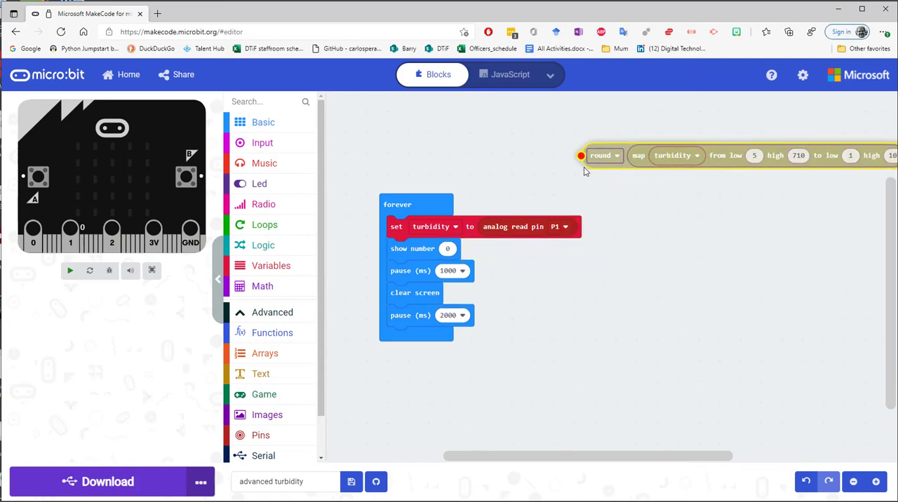
Drop the rounded mapped turbidity value into show number inside the forever loop.
drag(600, 156, 464, 253)
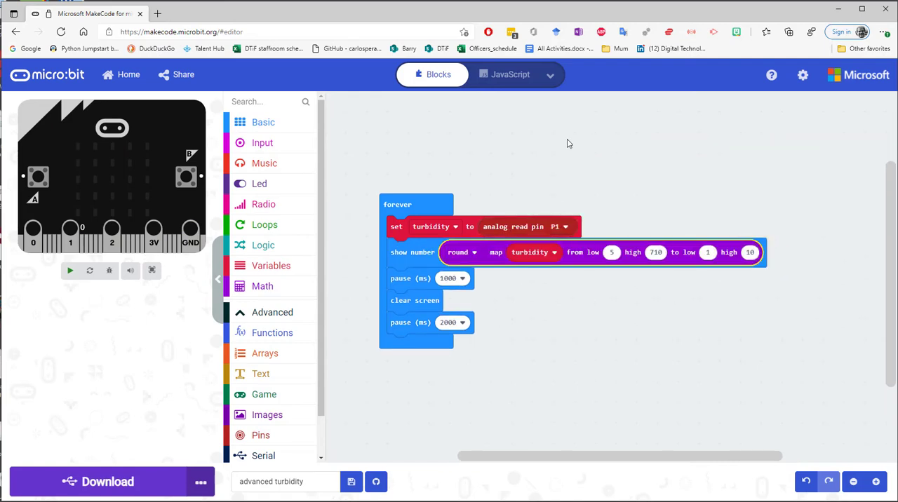